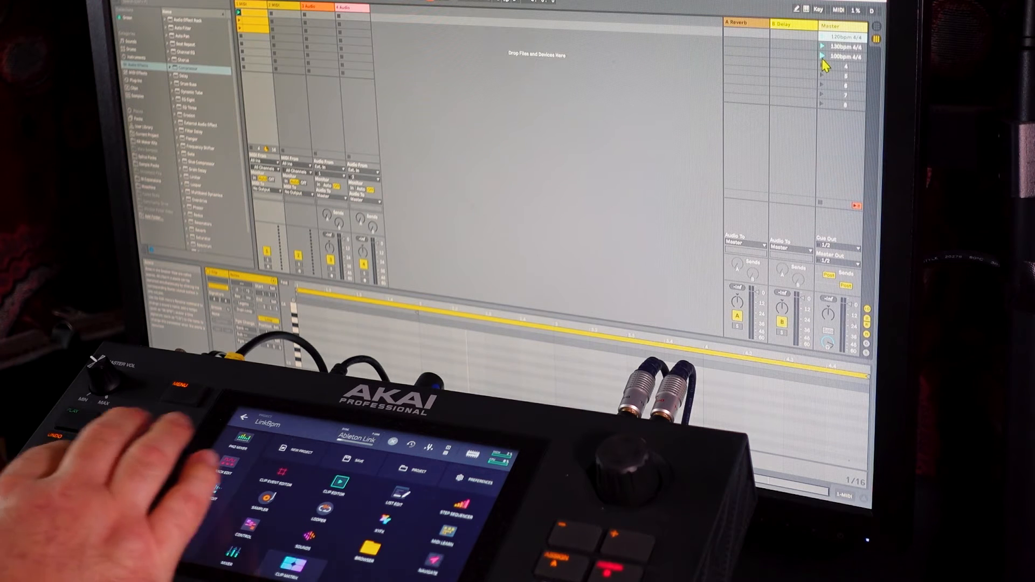
# - Launch the 120bpm 4/4 scene so the Link tempo on the Force settles at 120
pyautogui.click(294, 560)
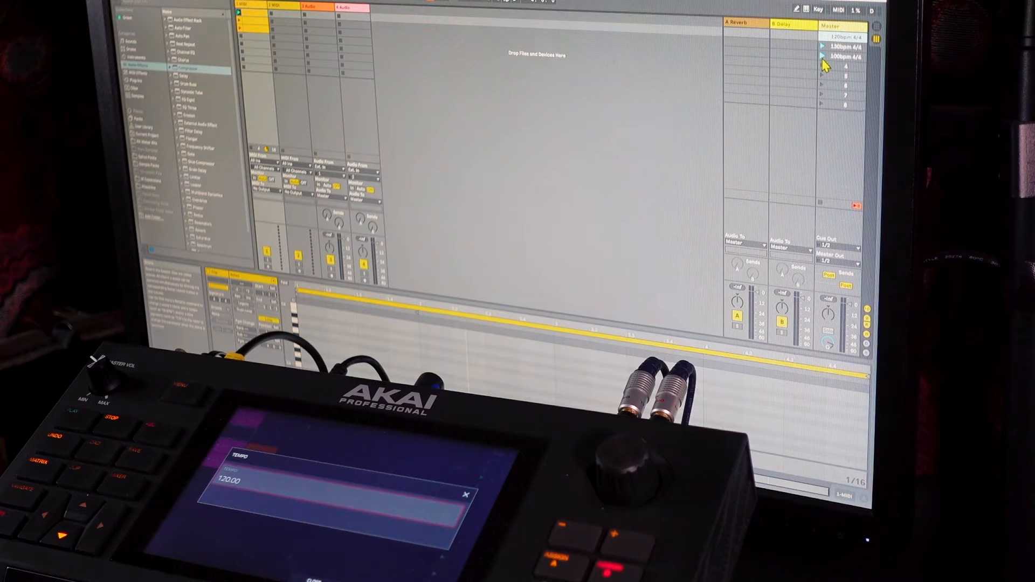
pyautogui.click(72, 411)
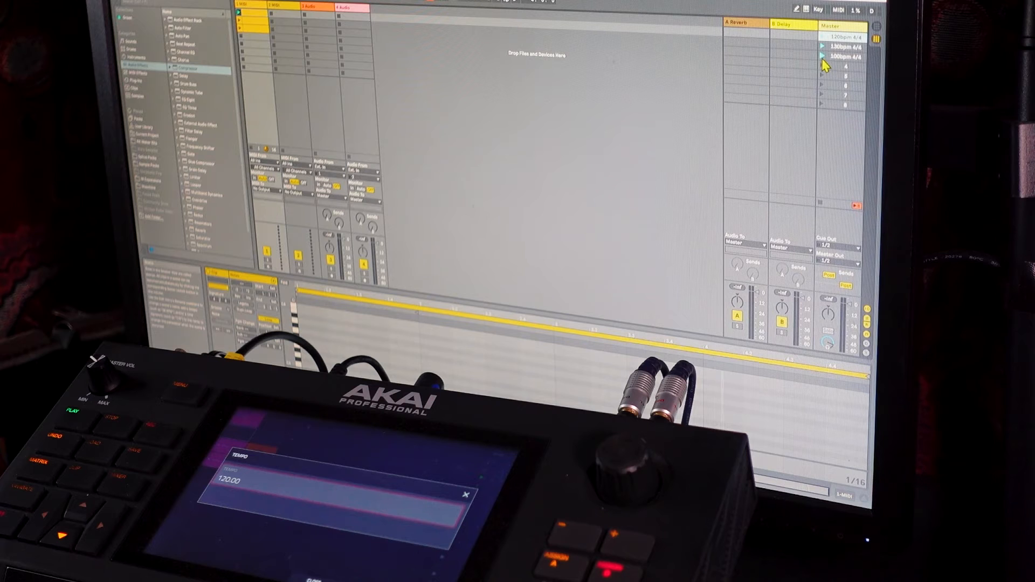
pyautogui.moveTo(769, 55)
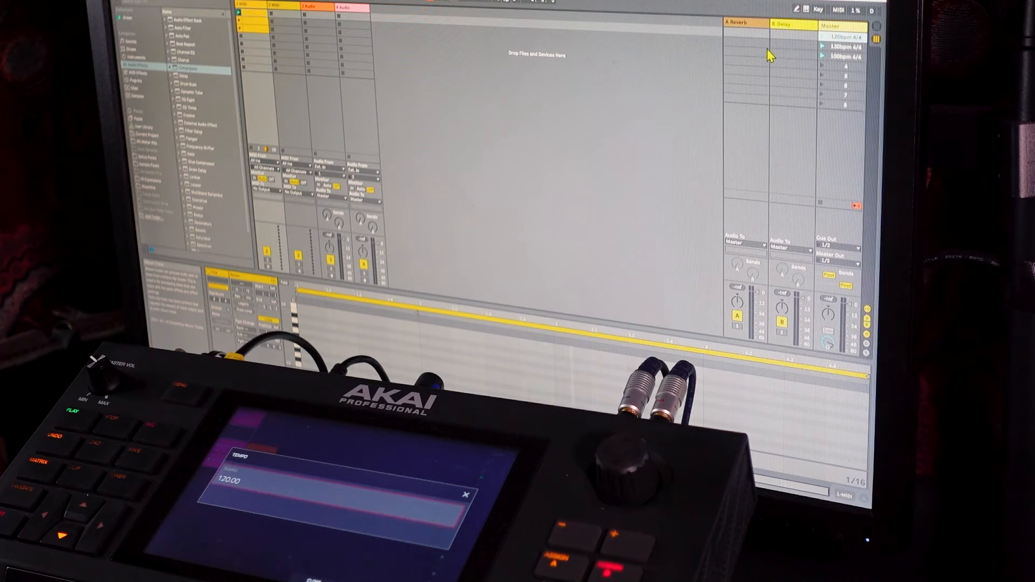
pyautogui.moveTo(783, 49)
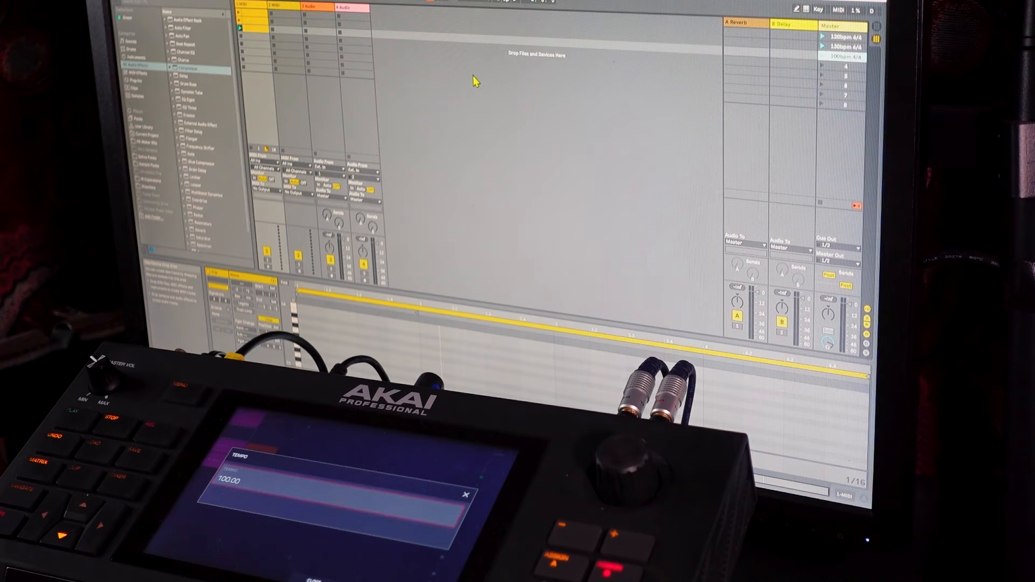
pyautogui.moveTo(792, 50)
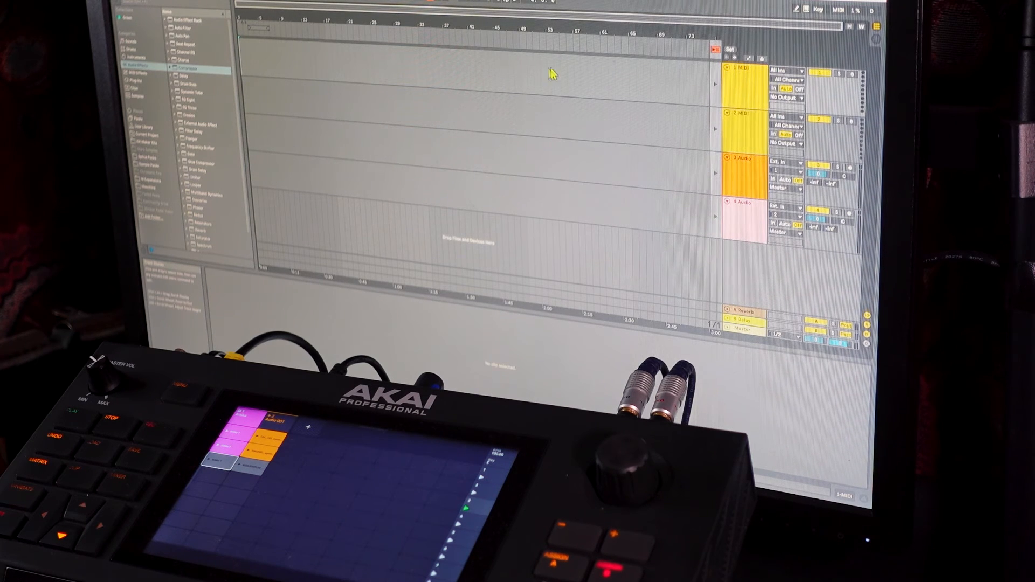
pyautogui.moveTo(624, 132)
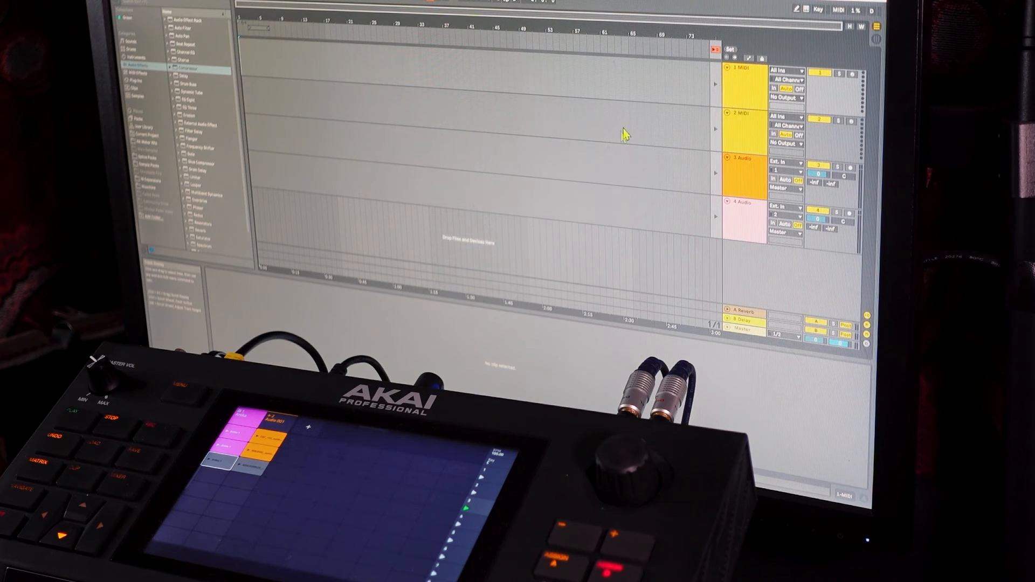
pyautogui.moveTo(497, 109)
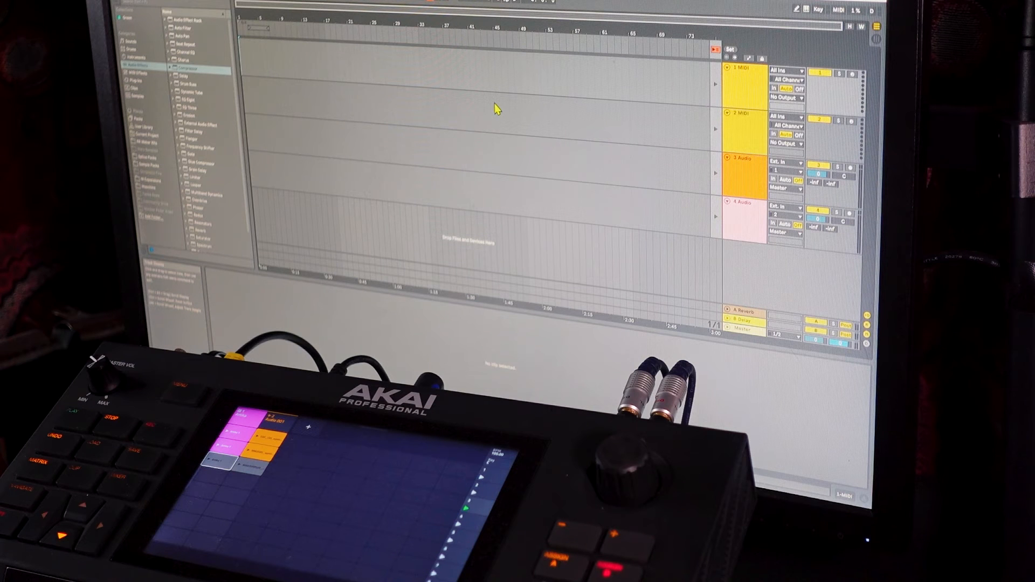
pyautogui.moveTo(488, 101)
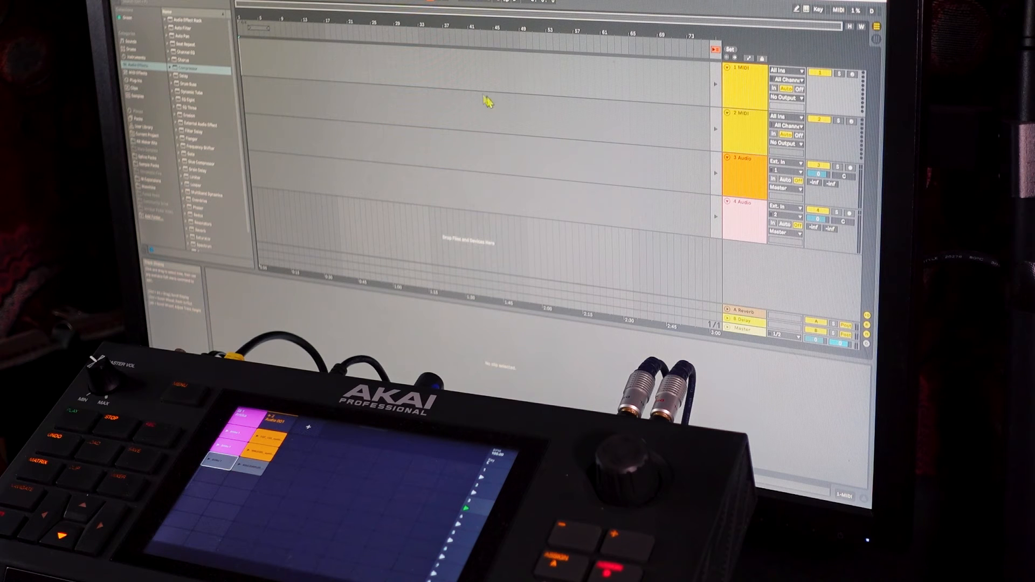
pyautogui.moveTo(257, 198)
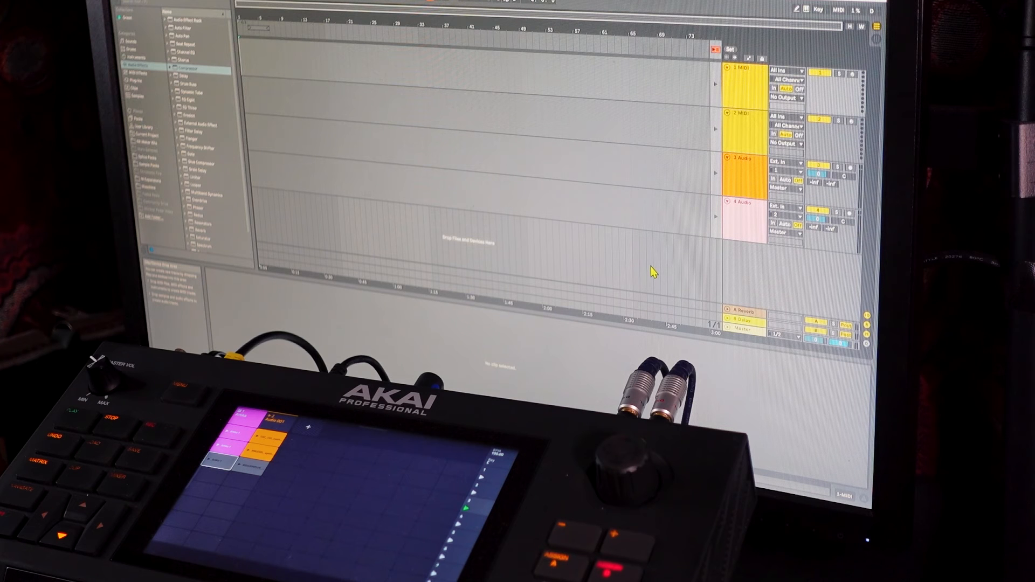
pyautogui.moveTo(594, 276)
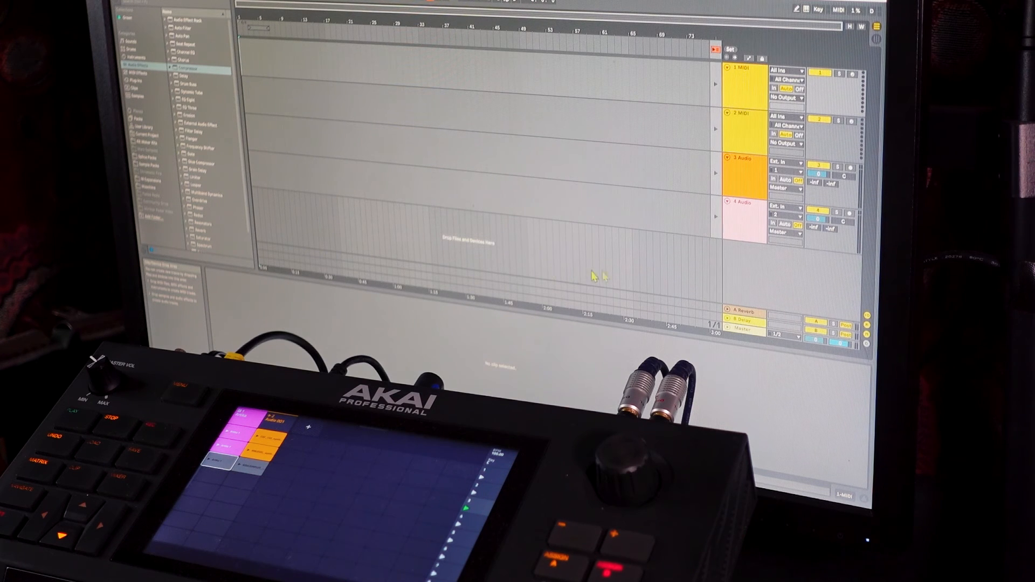